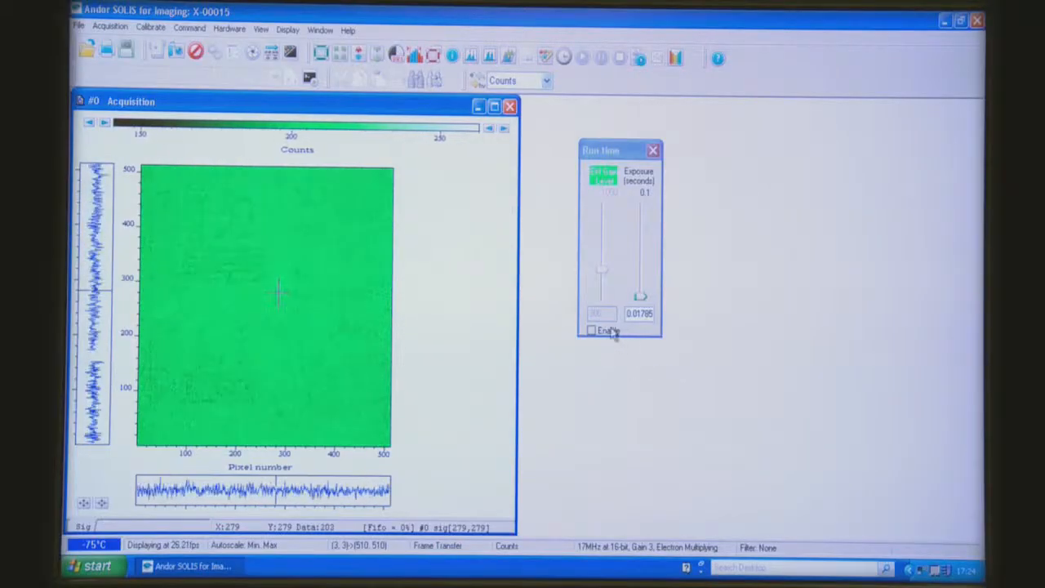
Enable EM gain (level 300) in the Run time panel for the live acquisition
click(591, 330)
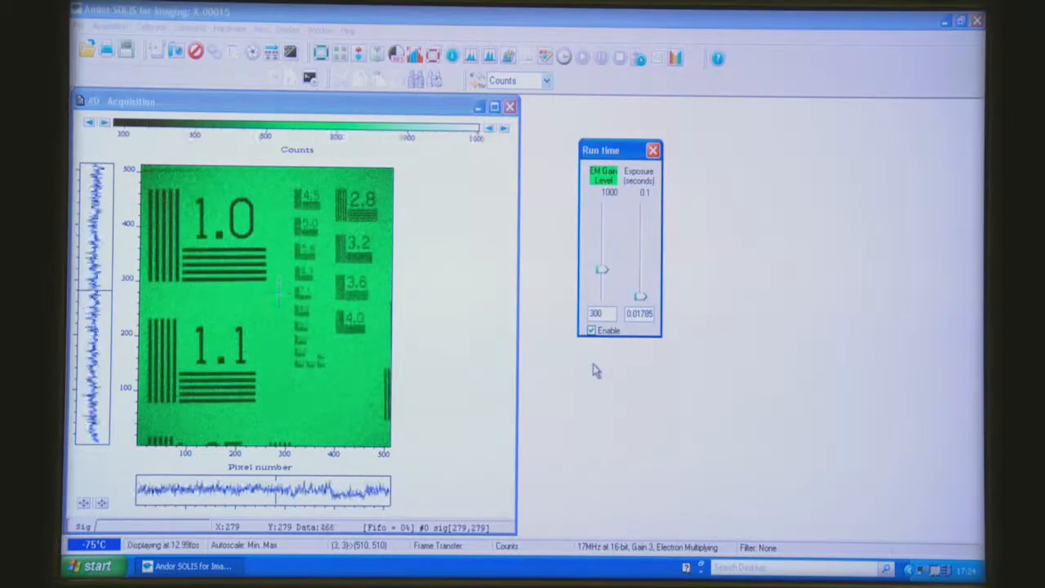